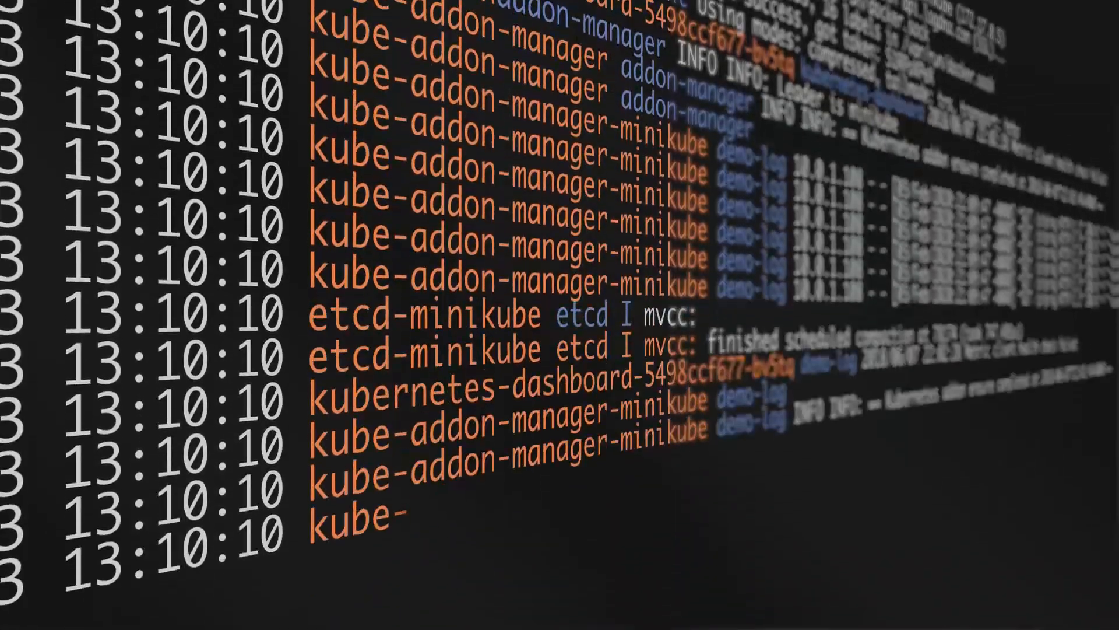
Step: Bring up the Logging Setup instructions from the Help menu over the live tail
scroll(down, 3)
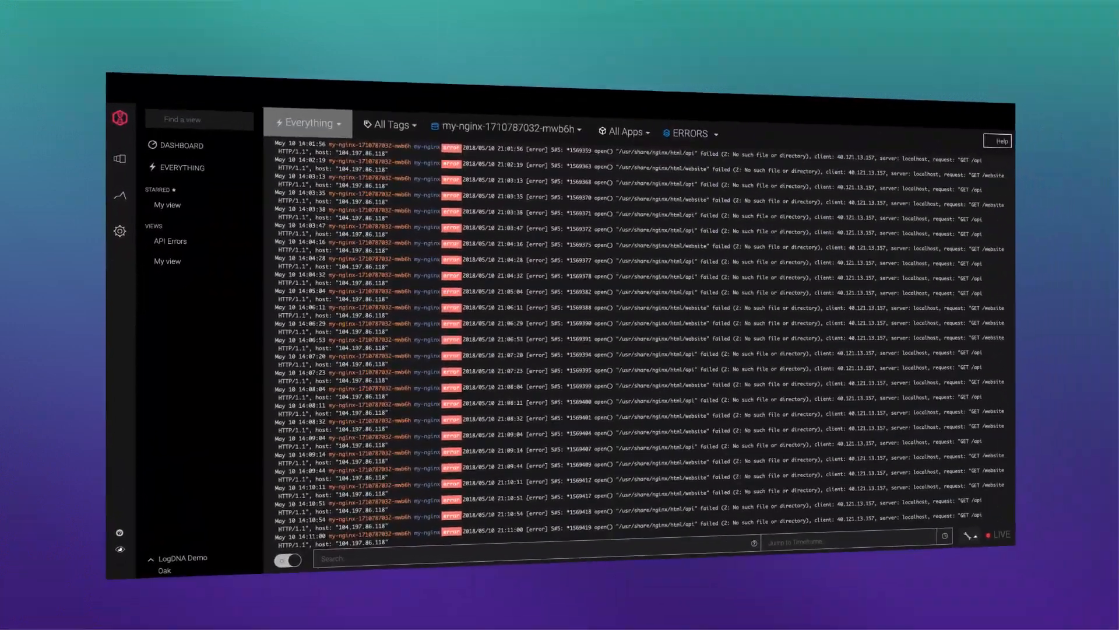
click(998, 141)
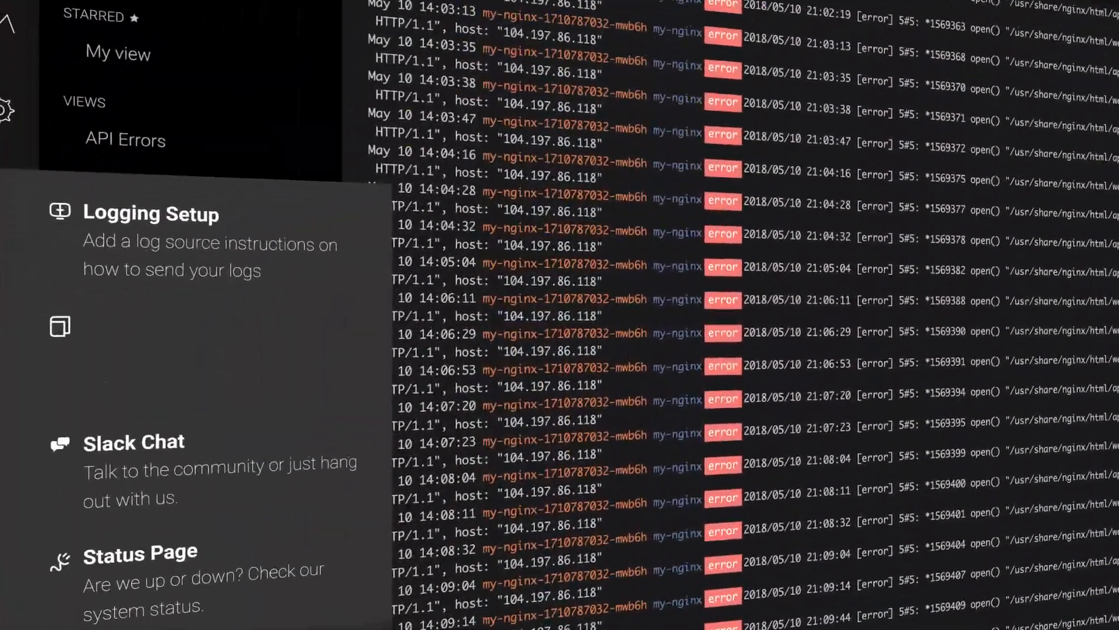
click(159, 214)
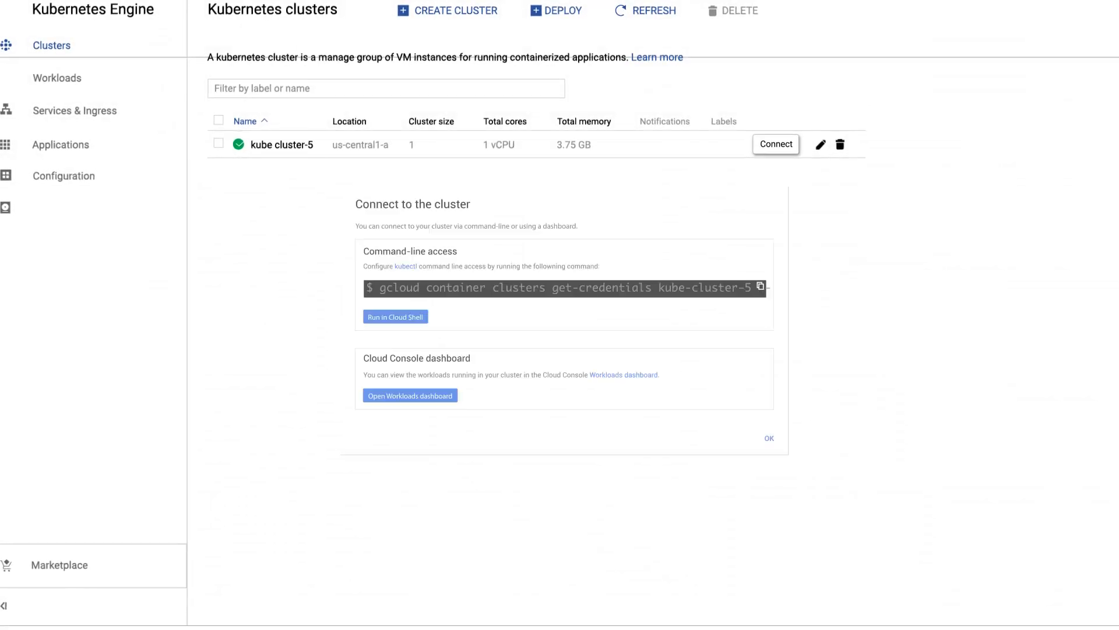
Step: Connect to kube cluster-5 so its logs stream into the live view
click(768, 438)
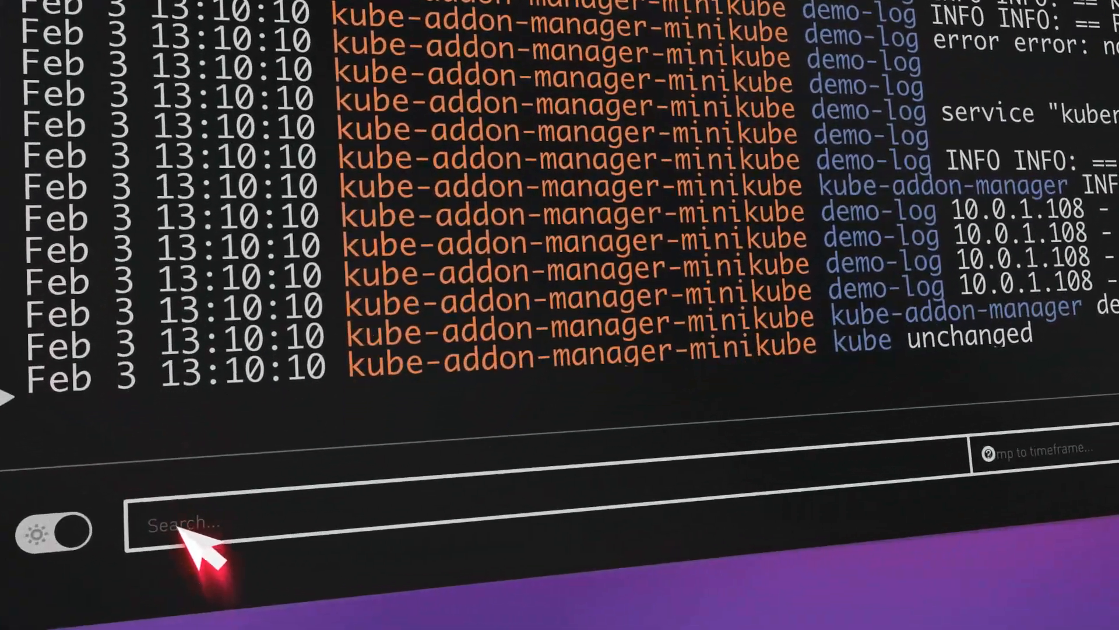
Step: Filter the live logs for 'error' and show the Unsaved view's saving options
text(error)
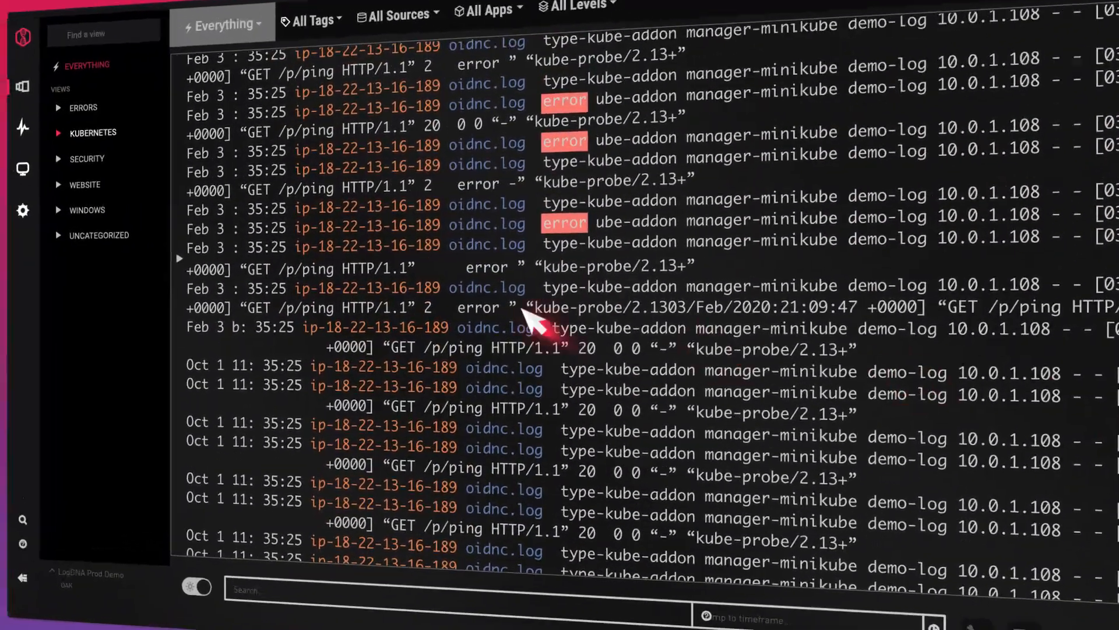
click(528, 307)
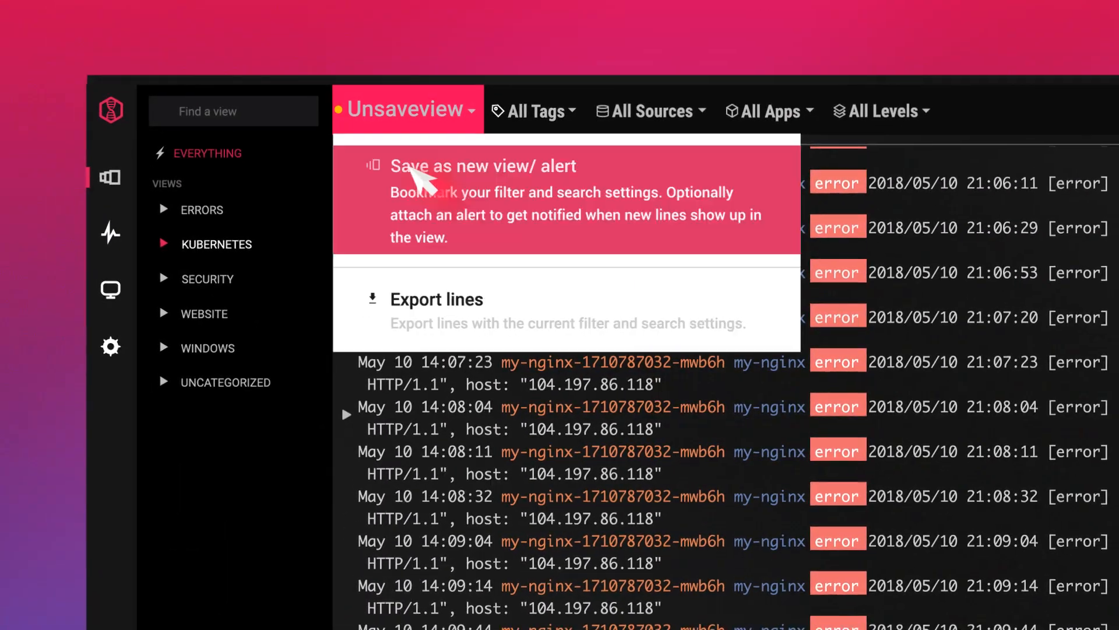
click(482, 165)
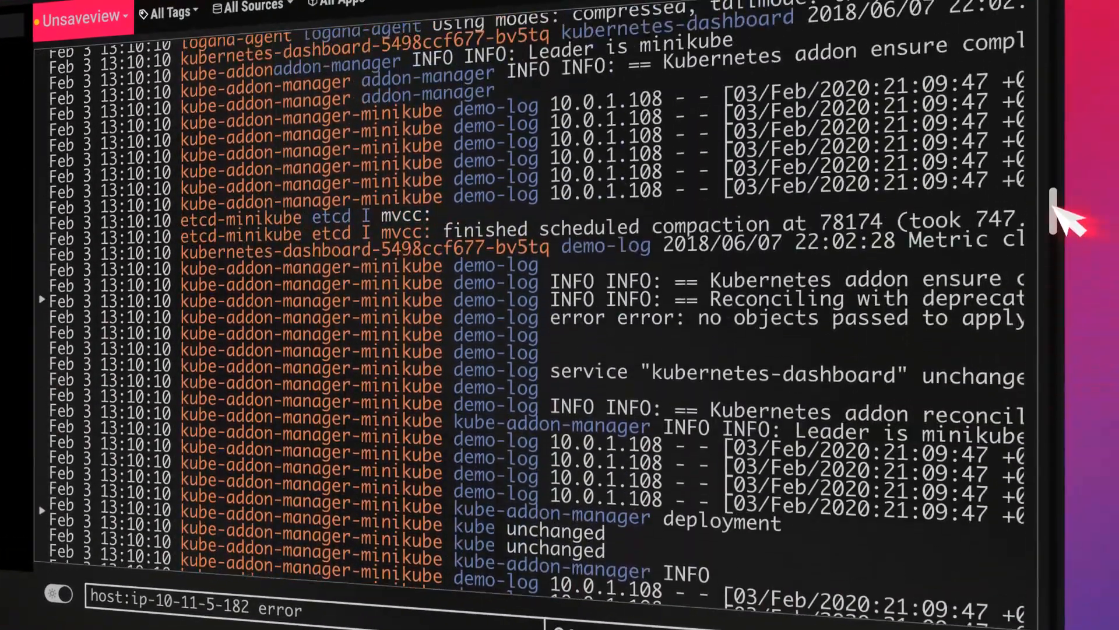
Step: Begin a new alert preset from Manage Alerts
click(907, 579)
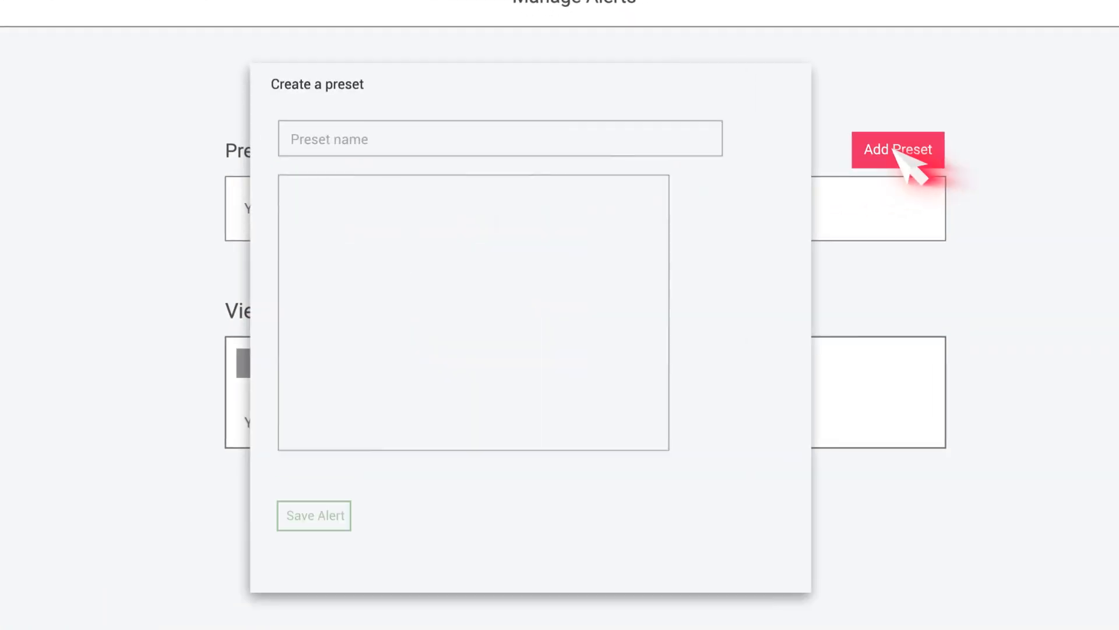
Step: Name the preset 'Appl…', add an email alert for 3 matches in 5 minutes, immediately after, with a recipient
text(Application Errors)
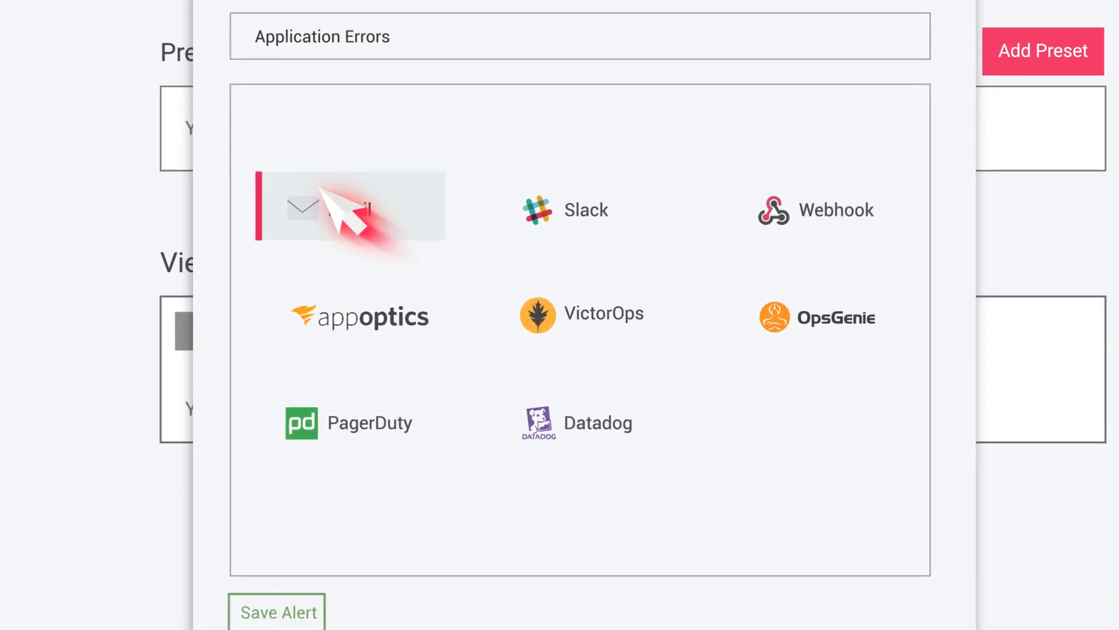
click(350, 207)
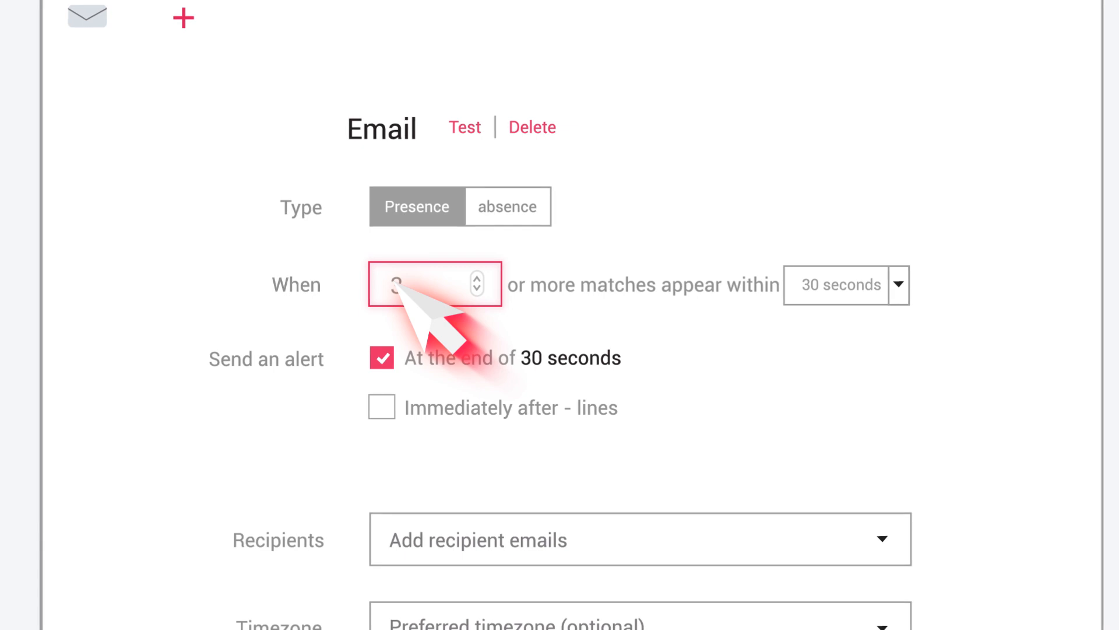
click(901, 285)
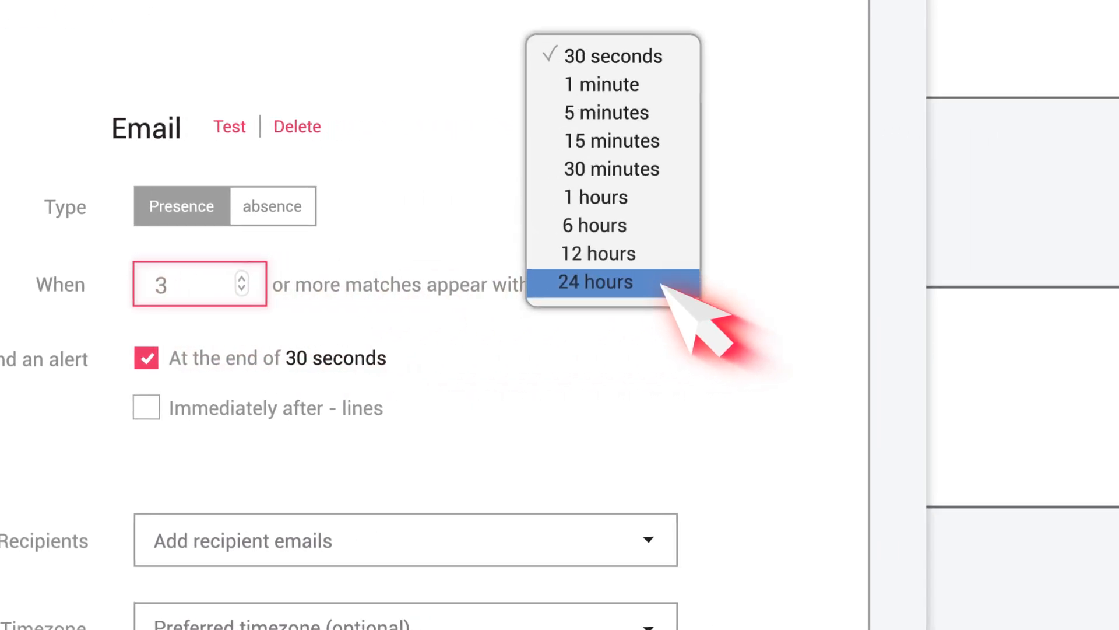
click(606, 112)
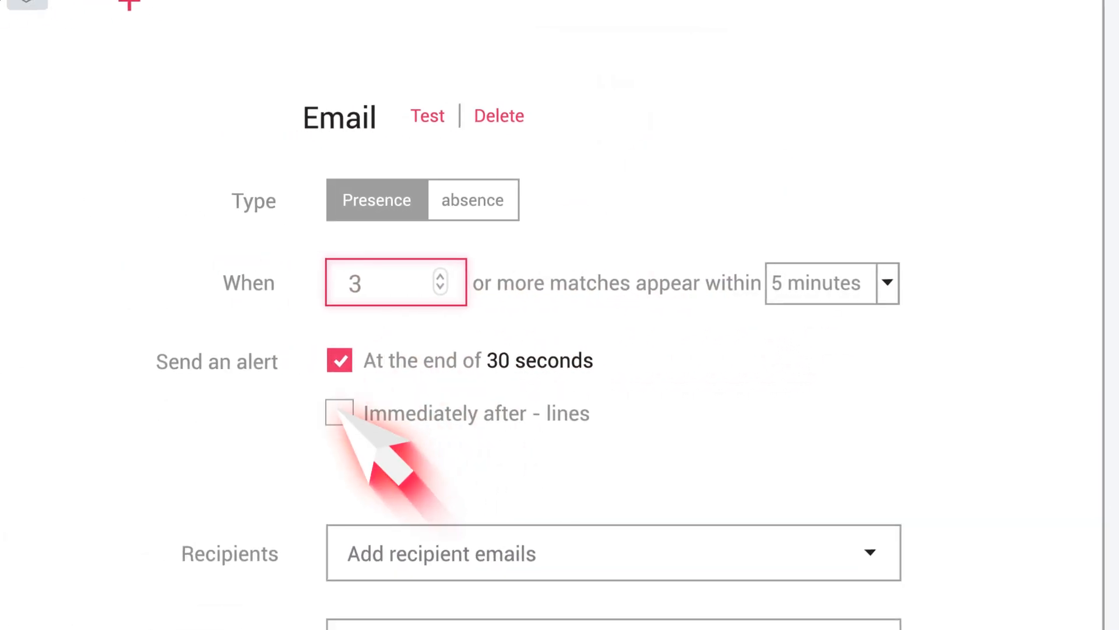
click(339, 413)
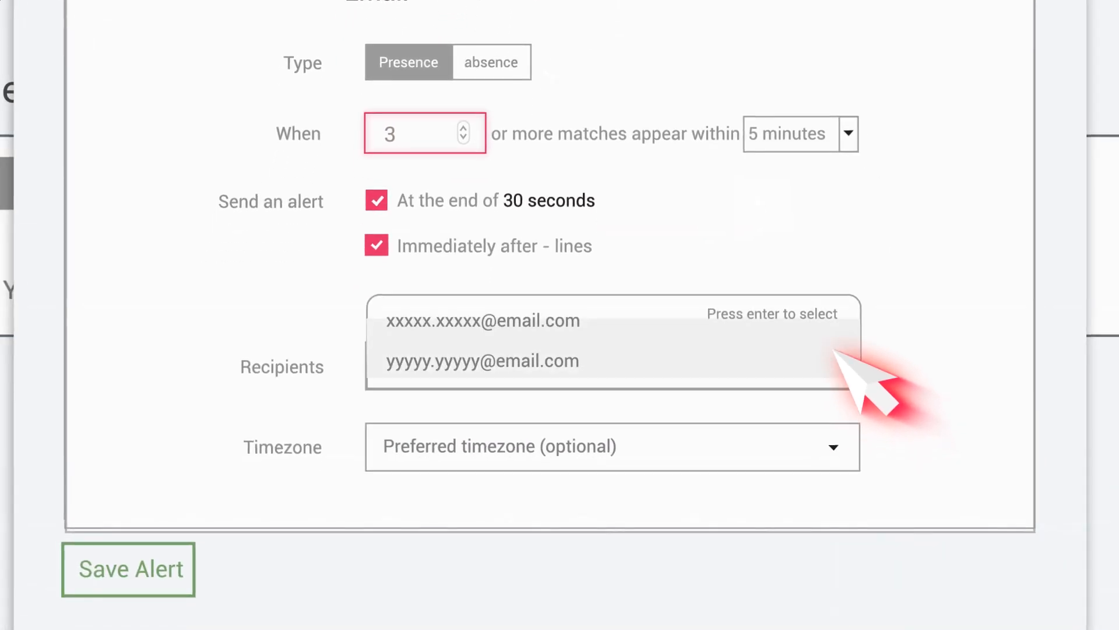
click(610, 446)
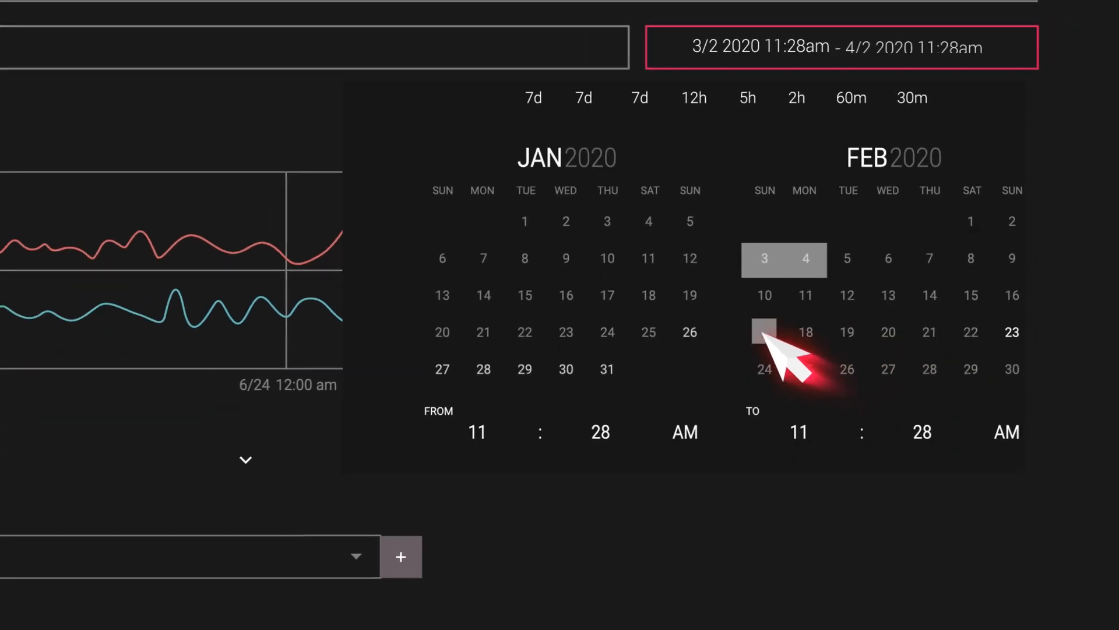
Step: Set the February end date on Web Responses and show the saved screens list
click(841, 46)
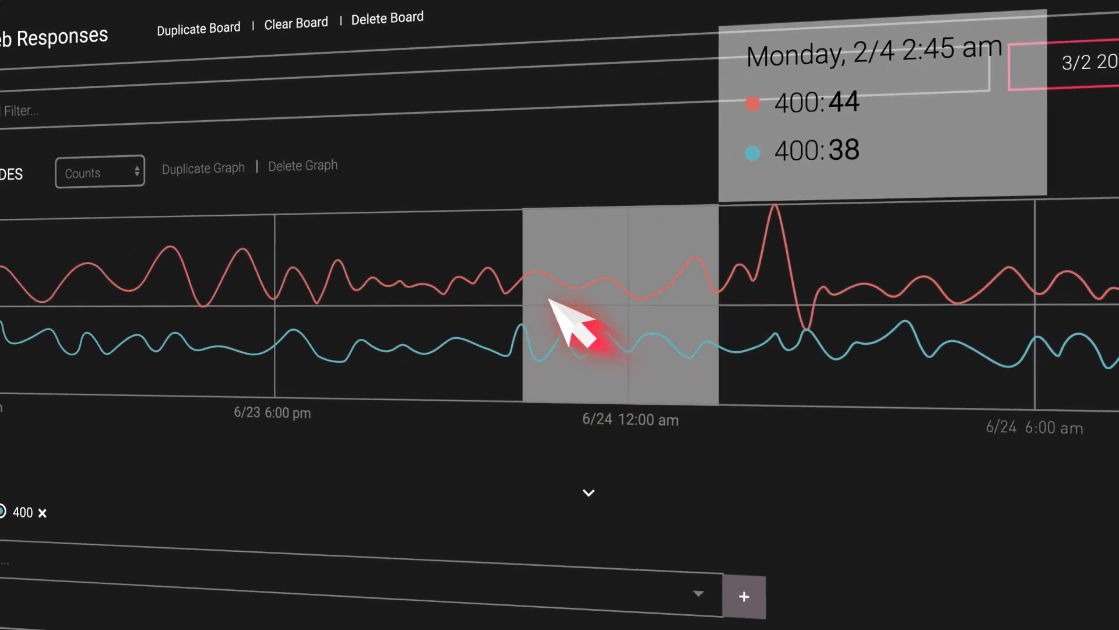
click(32, 176)
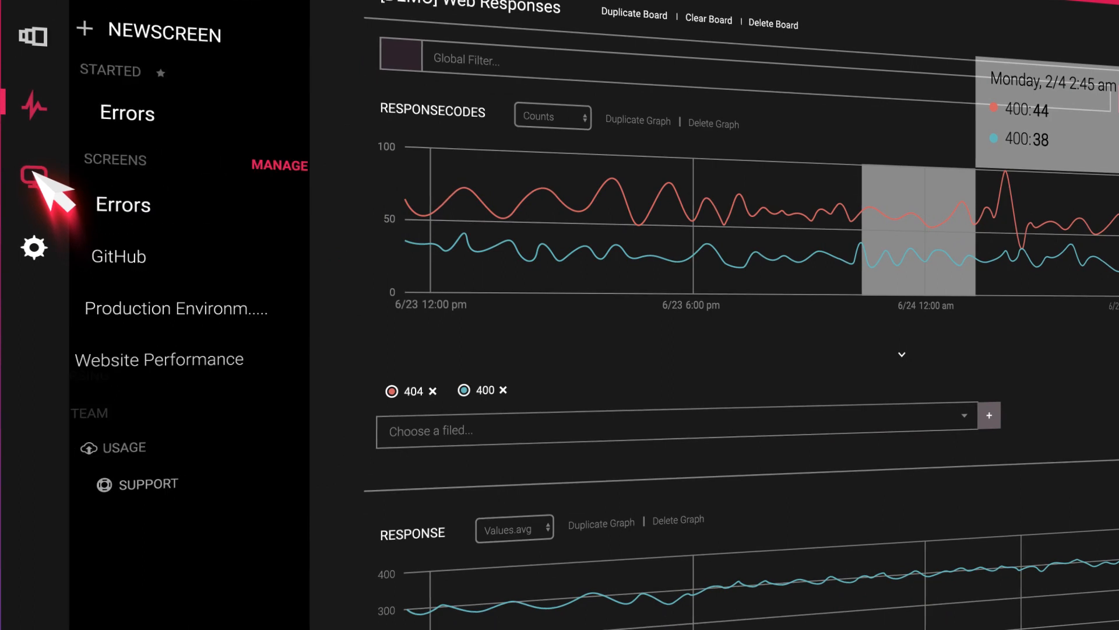